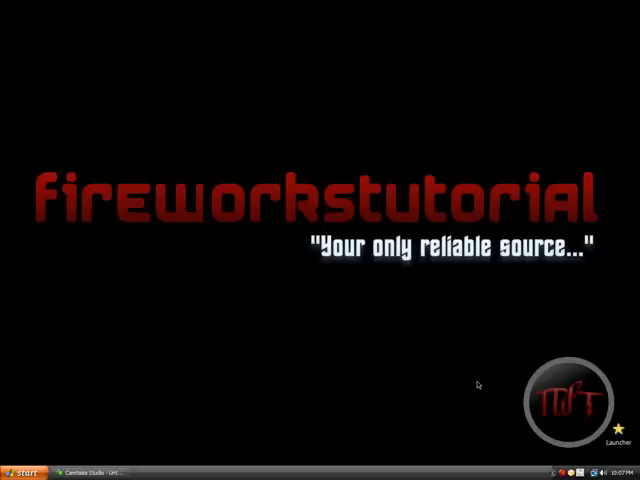
pyautogui.moveTo(284, 224)
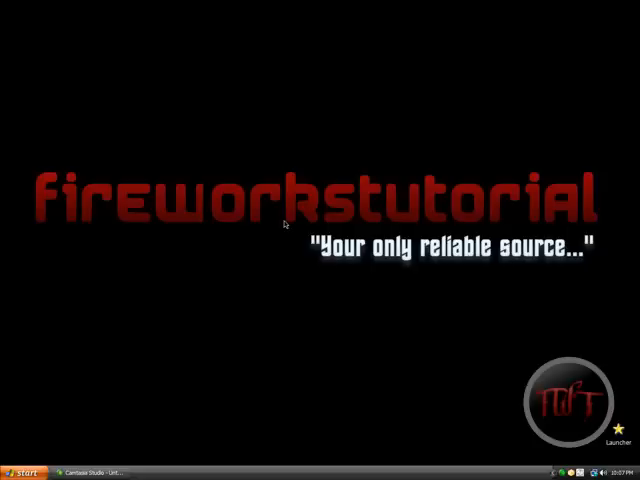
pyautogui.moveTo(260, 250)
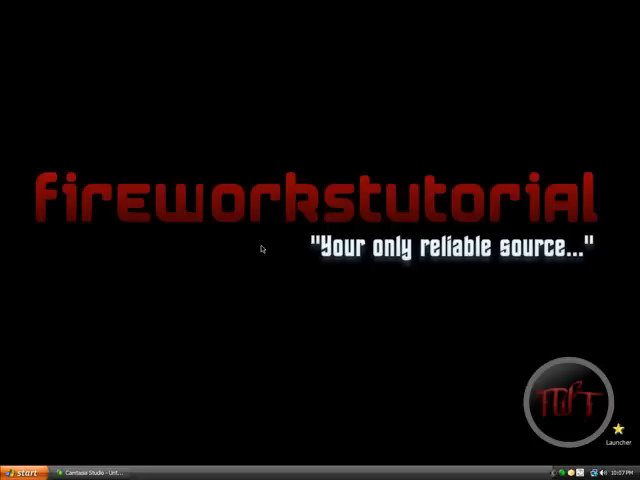
pyautogui.moveTo(306, 320)
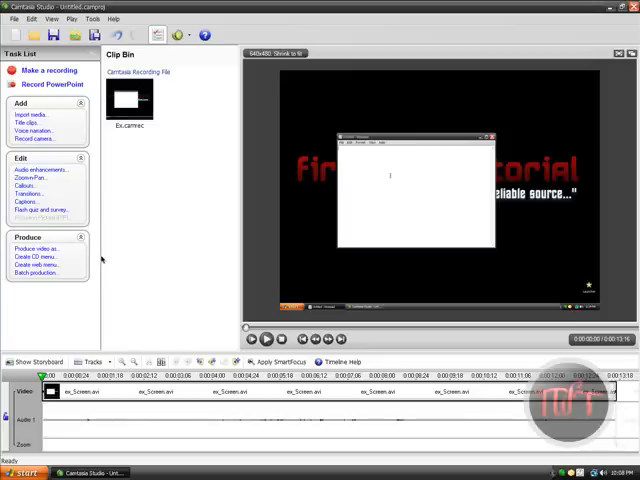
pyautogui.moveTo(218, 336)
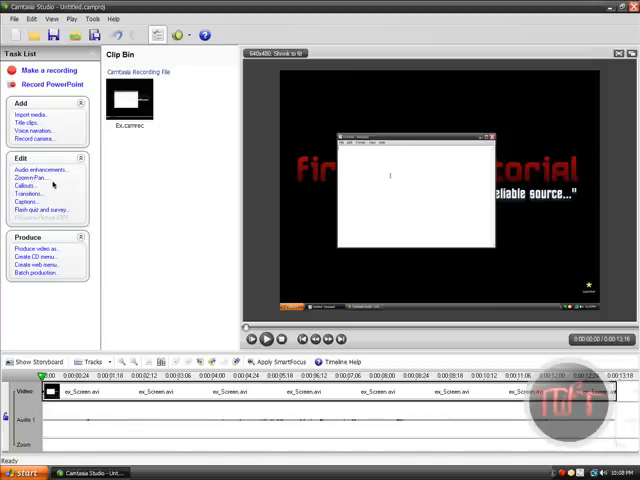
pyautogui.moveTo(164, 288)
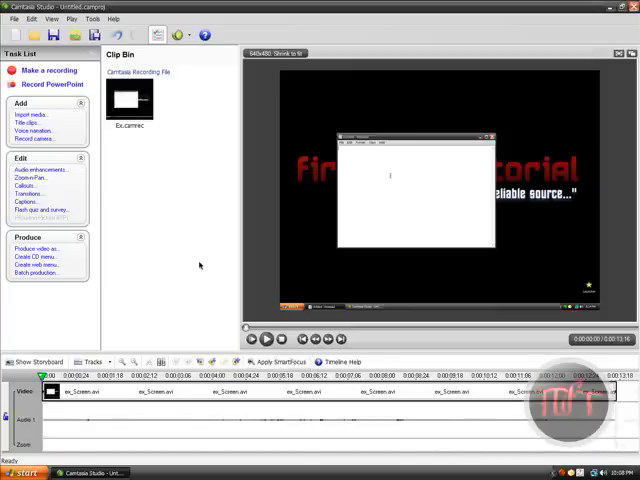
pyautogui.moveTo(284, 204)
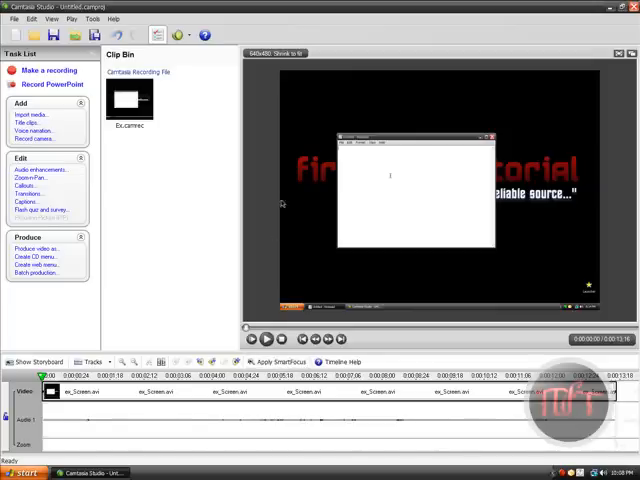
pyautogui.moveTo(284, 200)
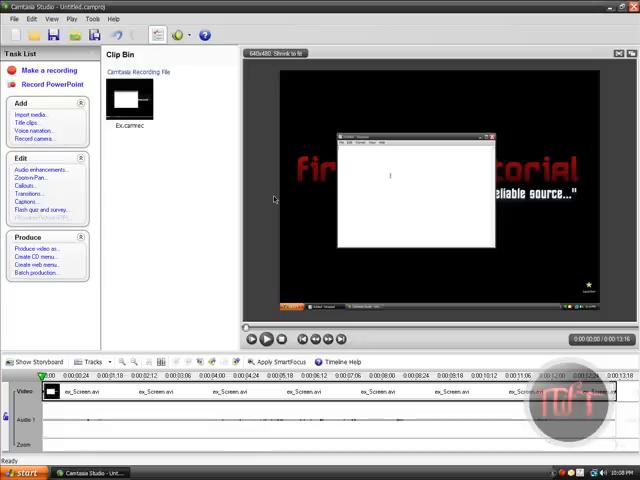
pyautogui.moveTo(222, 272)
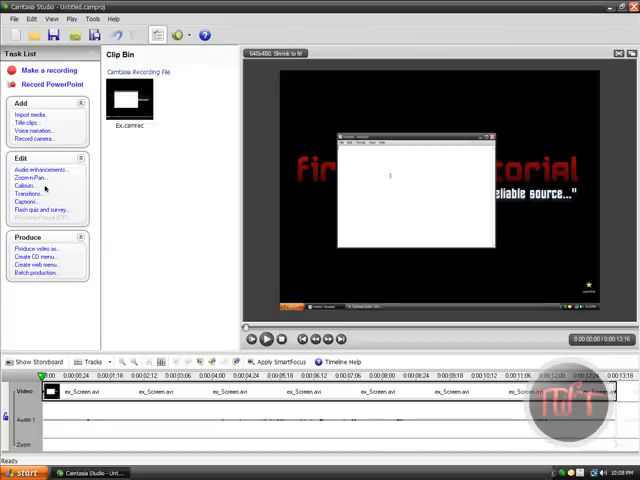
pyautogui.moveTo(190, 250)
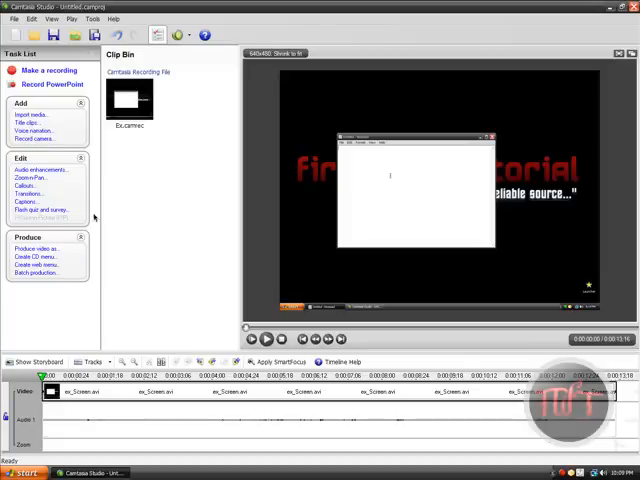
pyautogui.moveTo(92, 218)
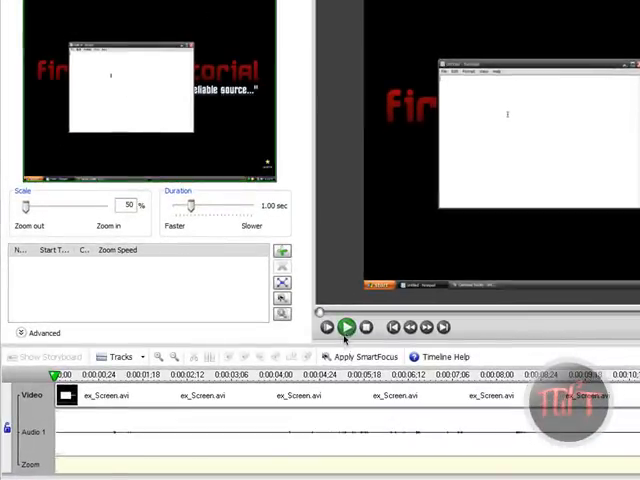
# - Pause the preview on the notepad and add a zoom keyframe there with a 1.00 sec duration
pyautogui.click(348, 328)
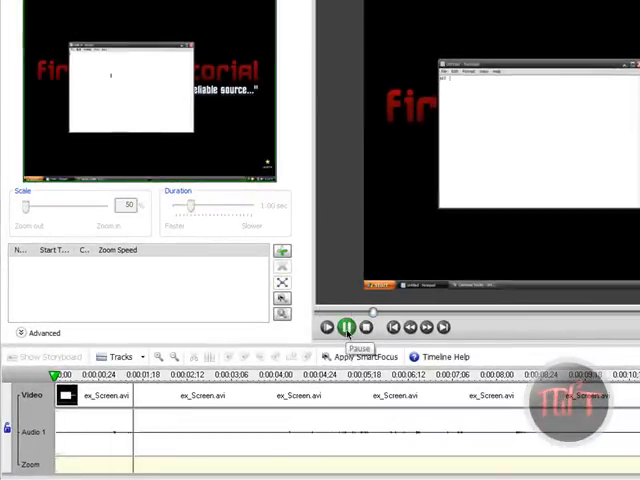
pyautogui.click(346, 328)
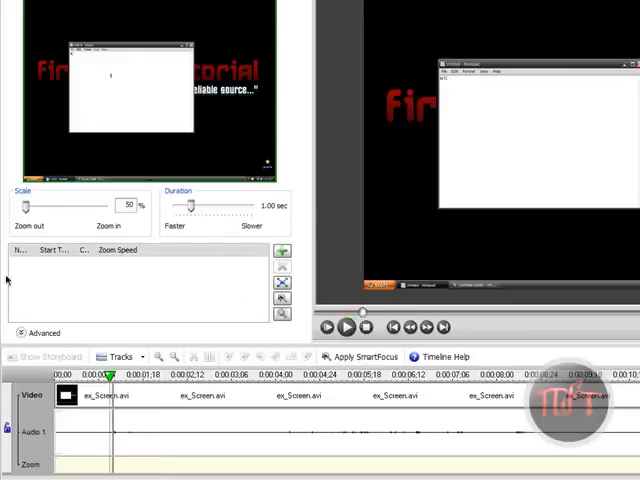
pyautogui.moveTo(282, 256)
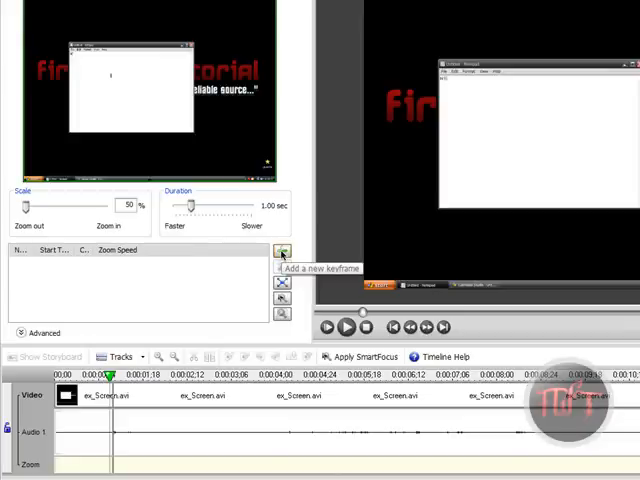
pyautogui.click(284, 256)
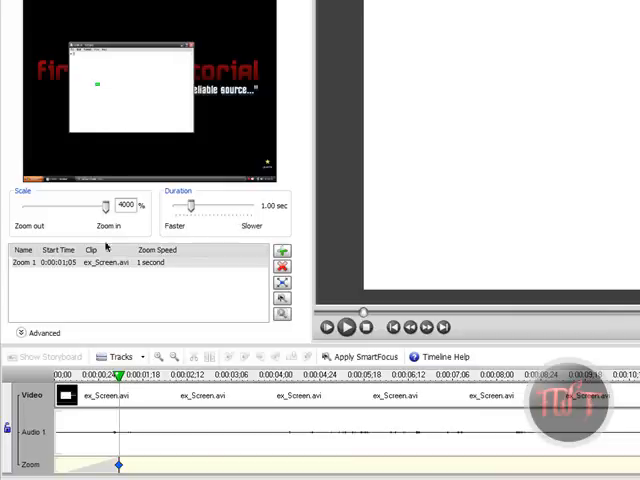
pyautogui.write('Hi')
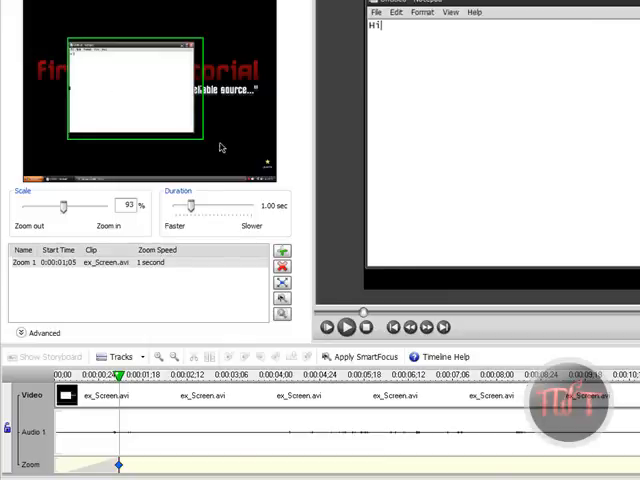
pyautogui.moveTo(170, 204)
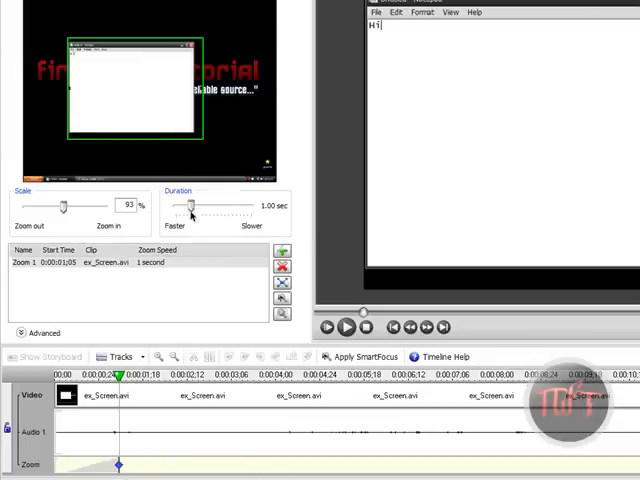
pyautogui.moveTo(64, 470)
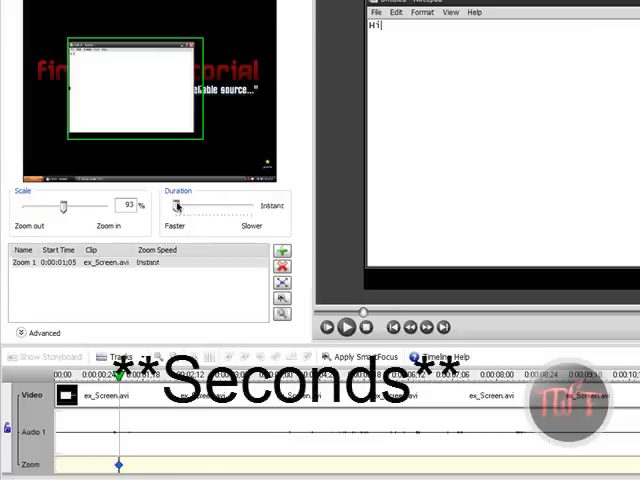
pyautogui.moveTo(178, 204); pyautogui.dragTo(200, 204)
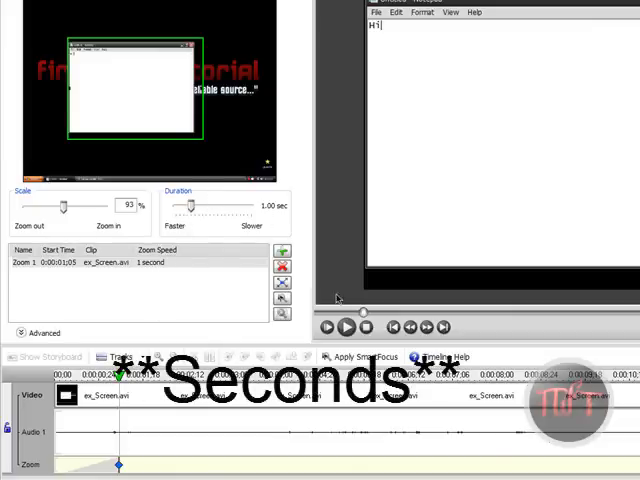
# - Preview the first zoom, then add a second keyframe further along the clip
pyautogui.click(342, 328)
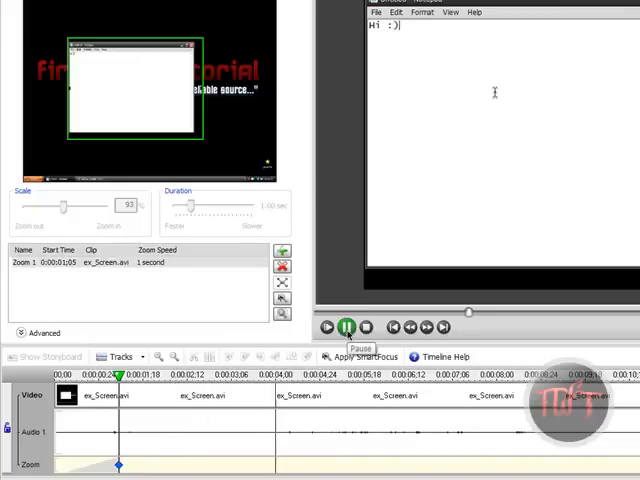
pyautogui.write('-Firework')
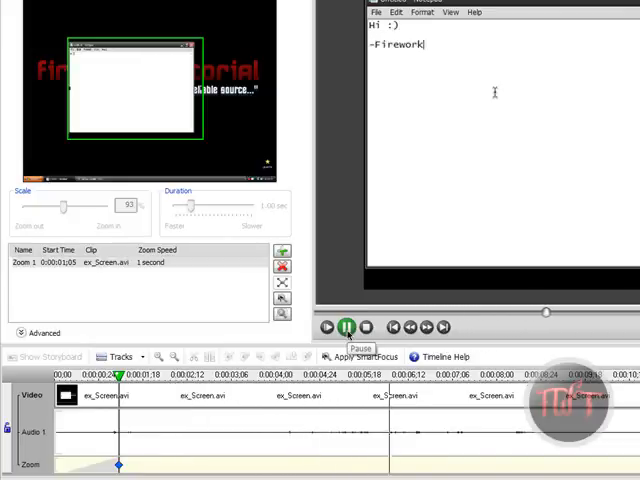
pyautogui.write('sTutorial')
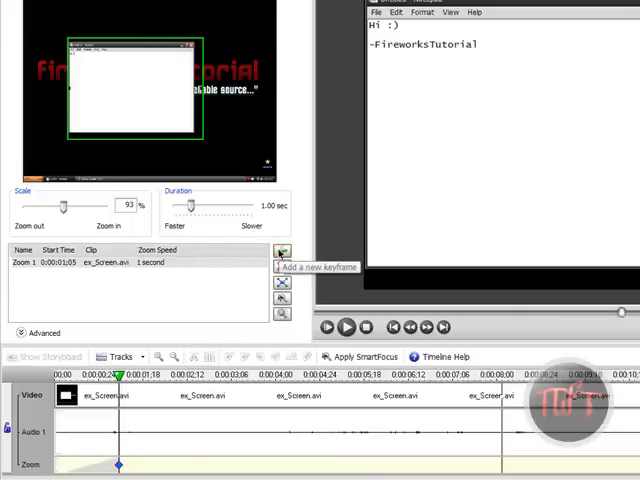
pyautogui.click(282, 256)
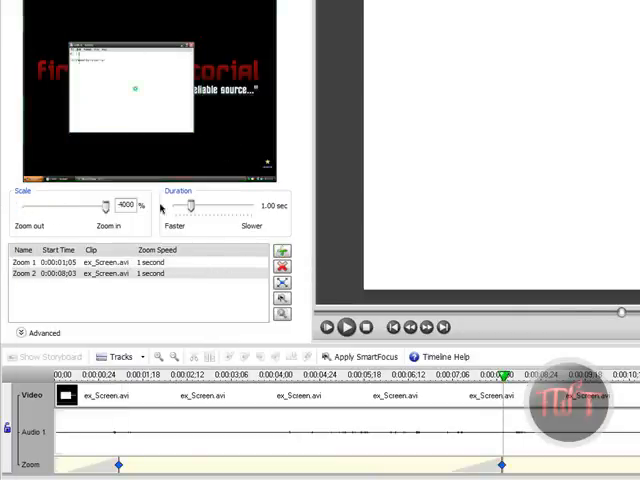
# - Lower the new keyframe's Scale to zoom back out and set its Duration to about 4.75 sec
pyautogui.moveTo(108, 204); pyautogui.dragTo(80, 204)
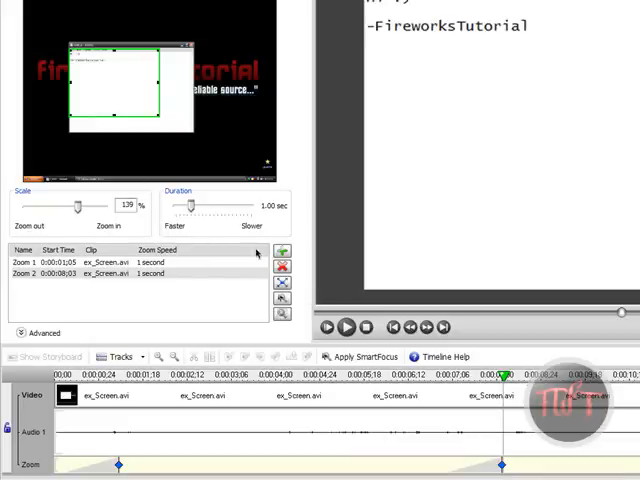
pyautogui.moveTo(212, 204); pyautogui.dragTo(248, 204)
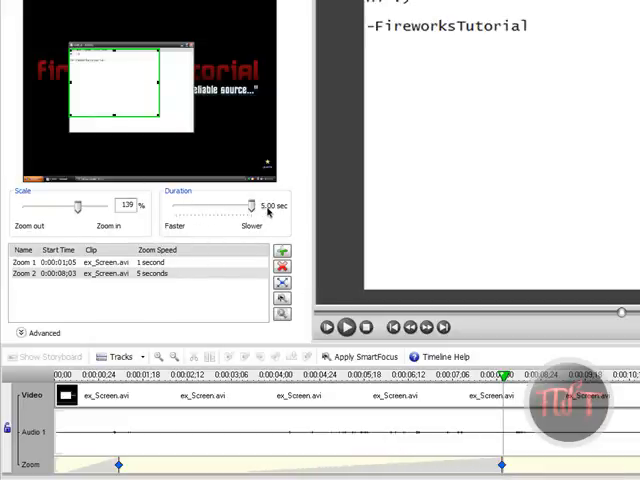
pyautogui.moveTo(248, 204); pyautogui.dragTo(244, 204)
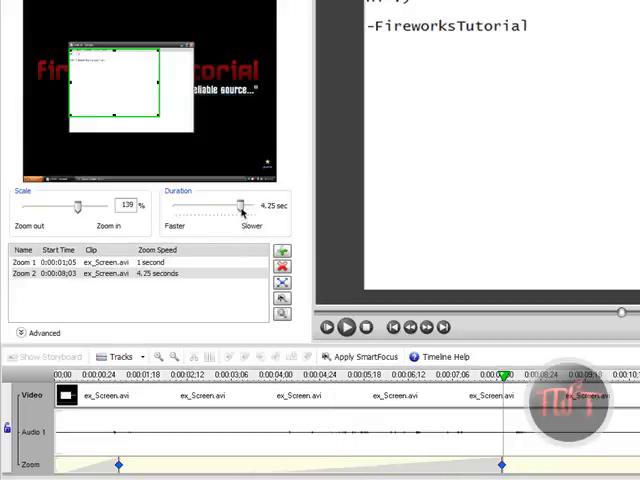
pyautogui.moveTo(236, 210); pyautogui.dragTo(192, 210)
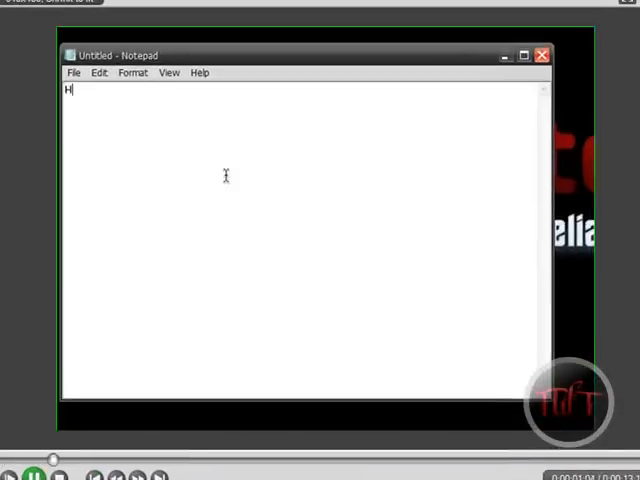
pyautogui.write('i :)')
pyautogui.click(302, 112)
pyautogui.write('-Firework')
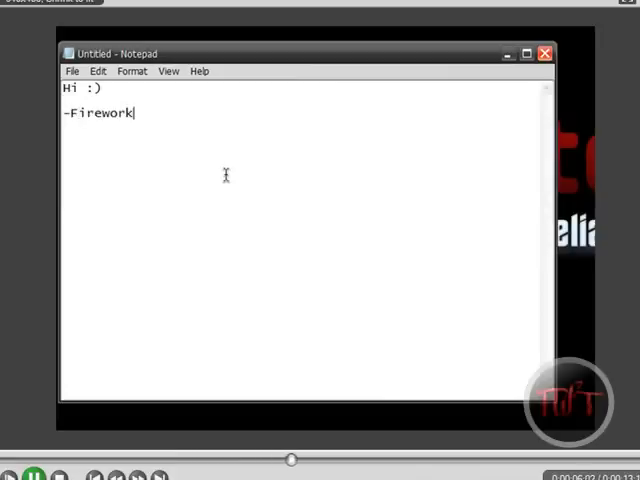
pyautogui.write('sTutorial')
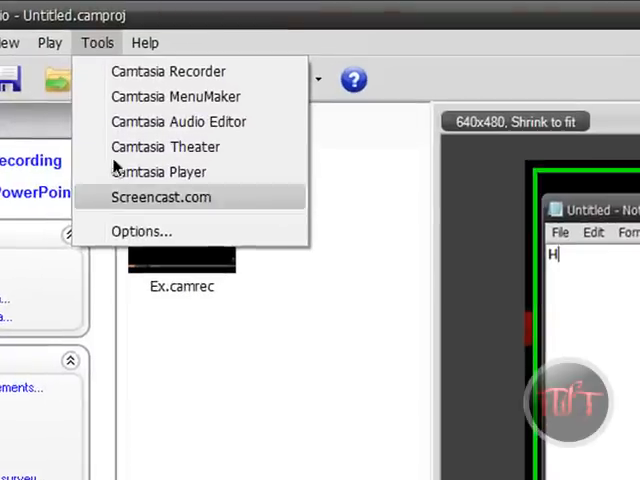
pyautogui.click(140, 232)
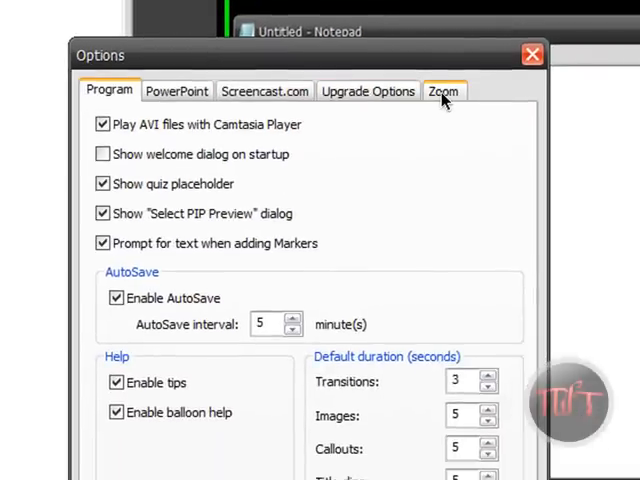
pyautogui.click(444, 90)
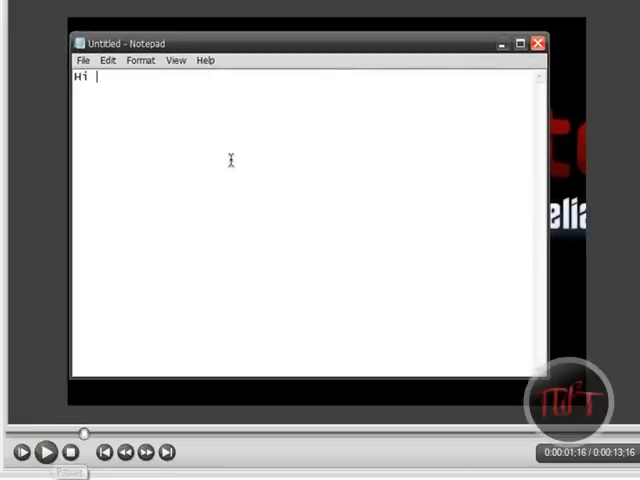
pyautogui.moveTo(172, 208)
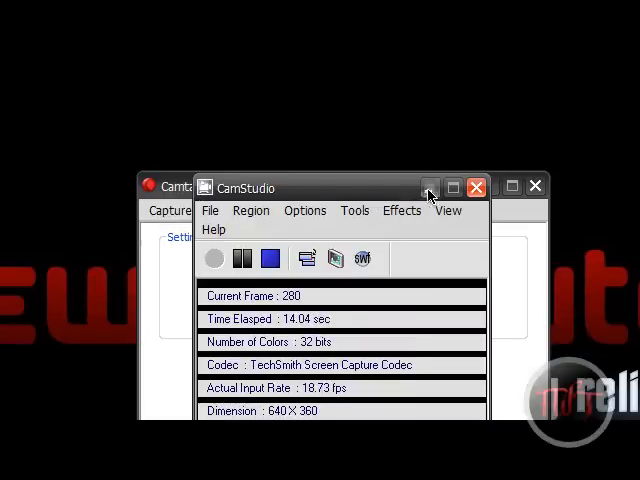
# - Minimize the CamStudio window so the Camtasia Recorder settings window stands alone
pyautogui.click(476, 188)
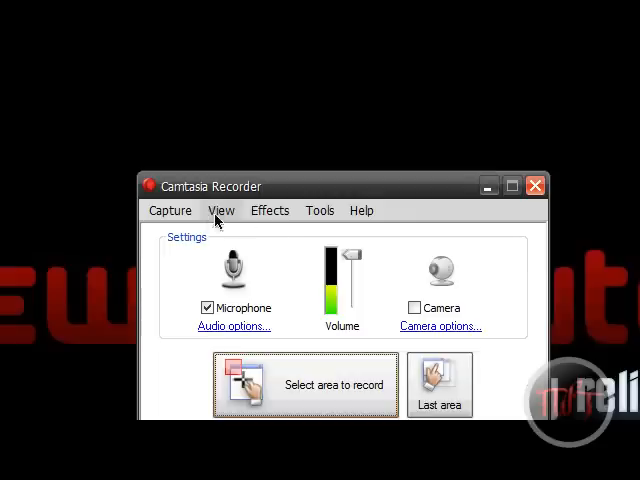
# - Show the recorder's Effects choices listing AutoPan and AutoZoom
pyautogui.click(268, 210)
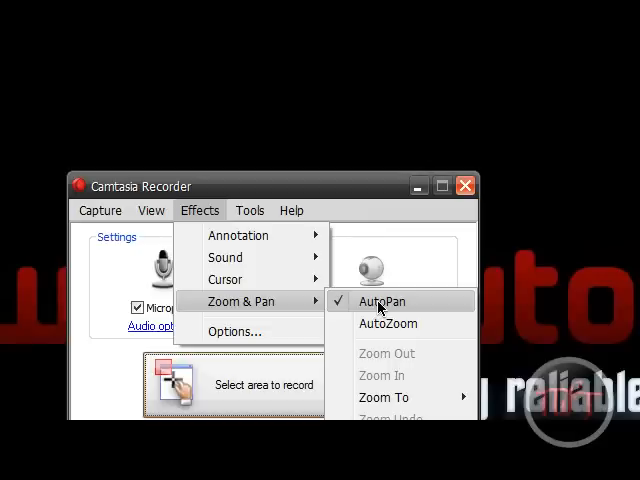
pyautogui.moveTo(224, 256)
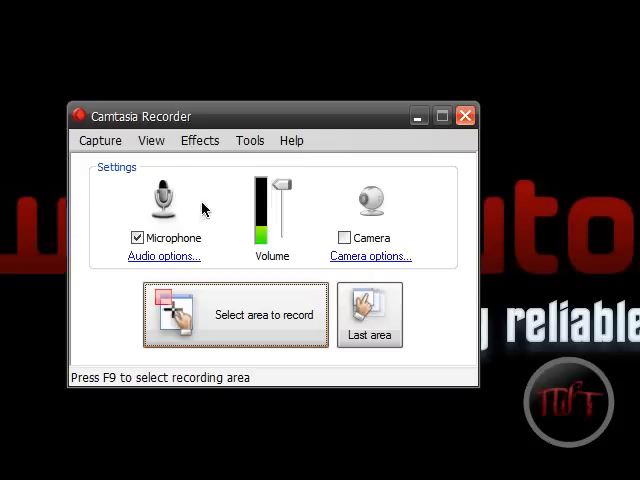
# - In Effects Options on the Zoom page, move the AutoPan speed slider to Fast
pyautogui.click(270, 210)
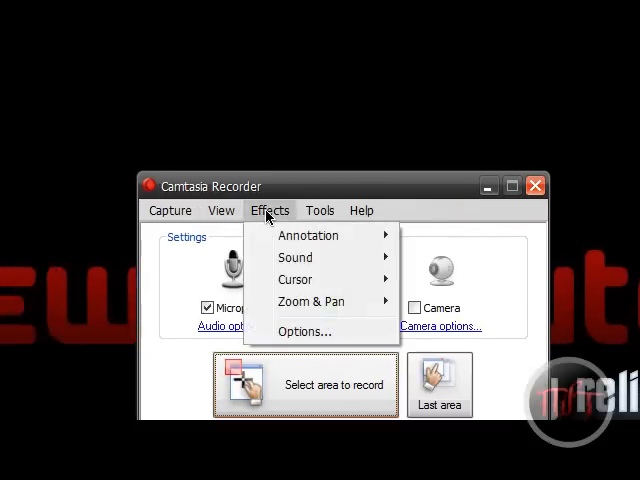
pyautogui.click(308, 236)
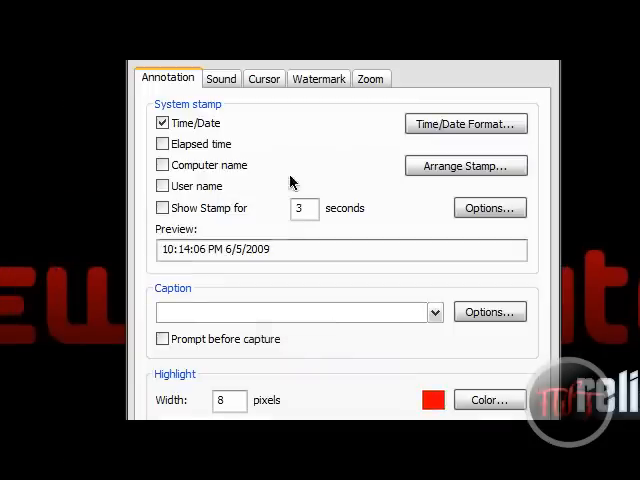
pyautogui.click(372, 218)
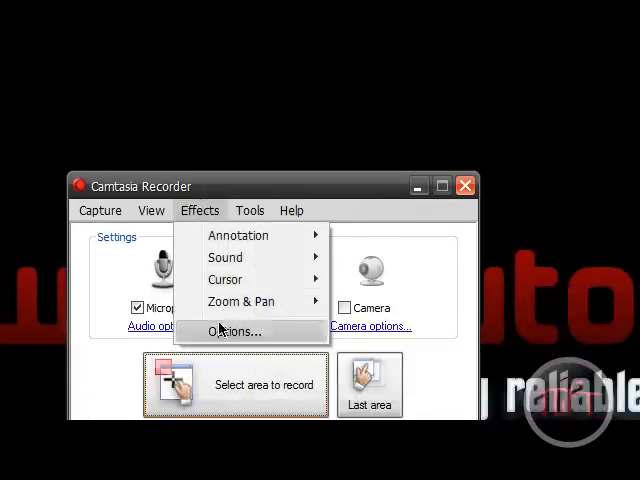
pyautogui.click(234, 332)
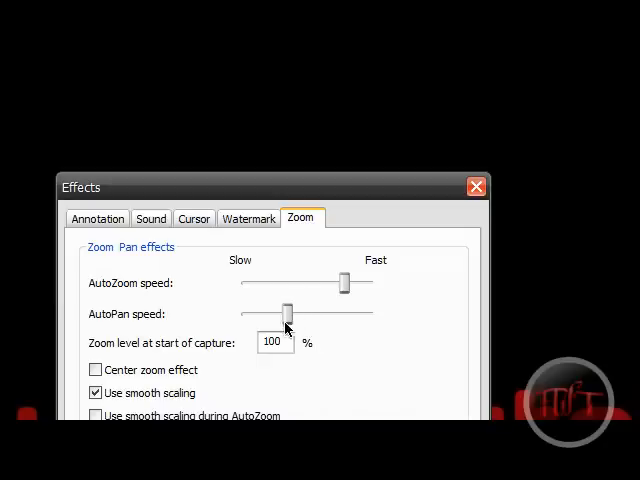
pyautogui.moveTo(288, 312); pyautogui.dragTo(368, 312)
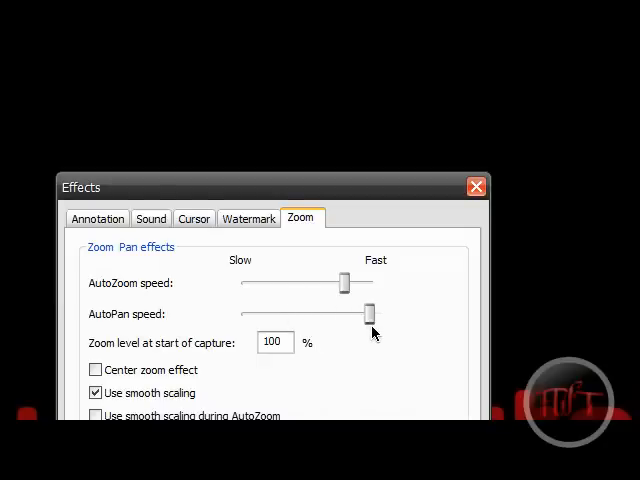